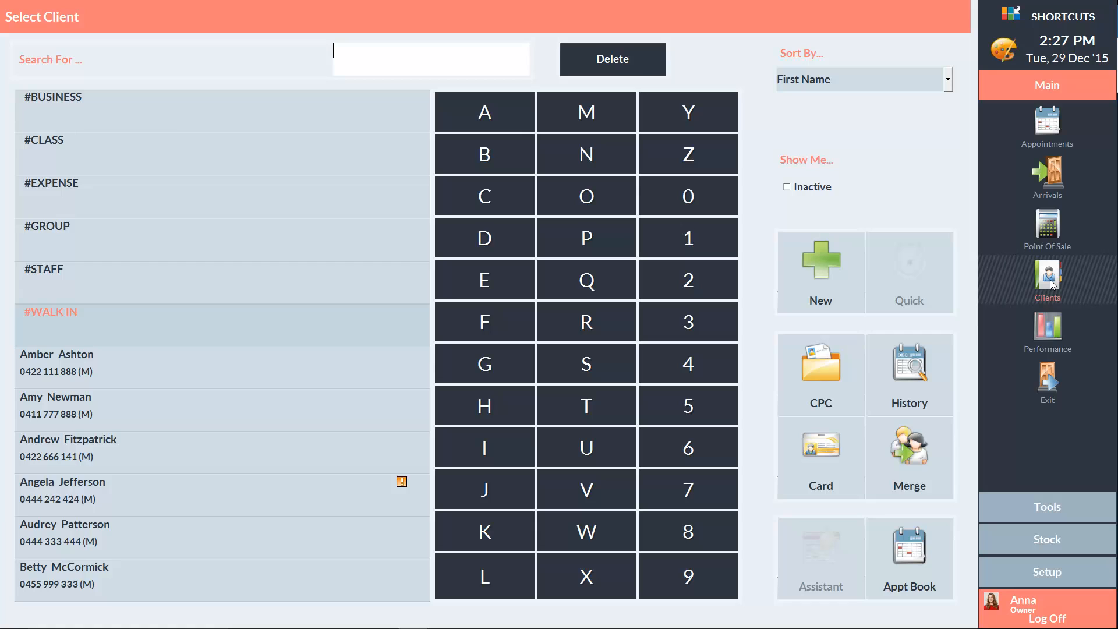
pyautogui.moveTo(264, 298)
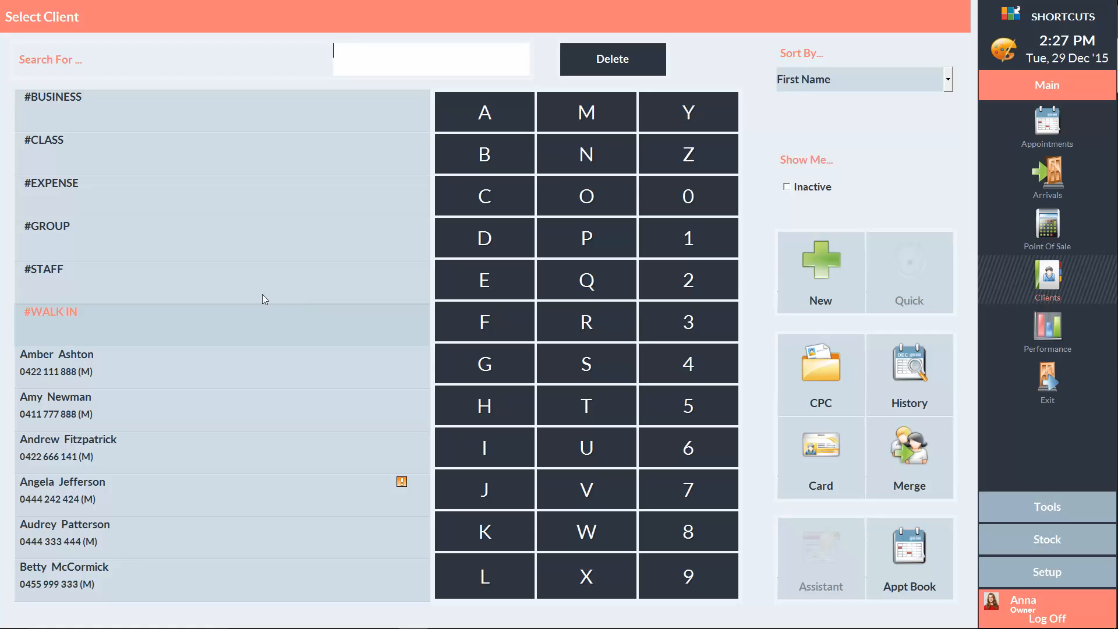
pyautogui.moveTo(84, 329)
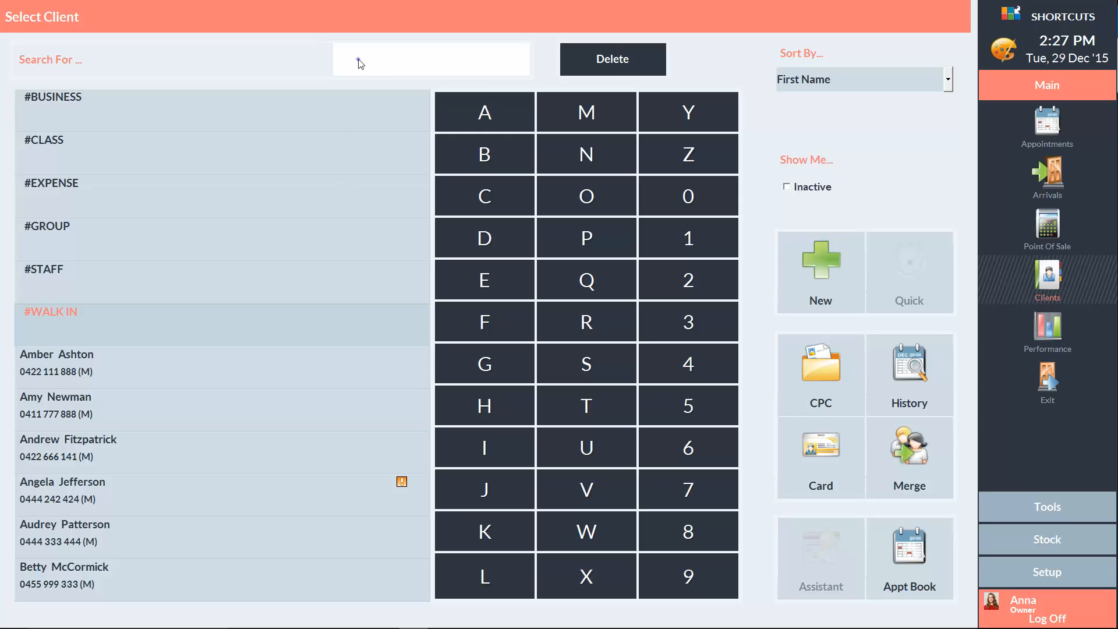
pyautogui.write('TANYA')
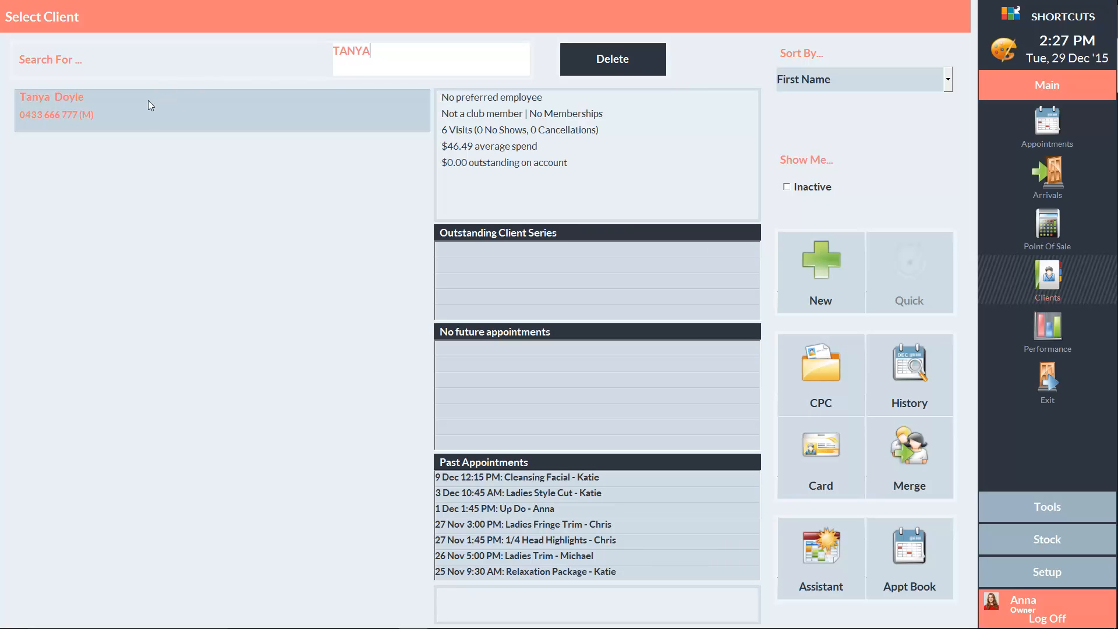
pyautogui.moveTo(920, 370)
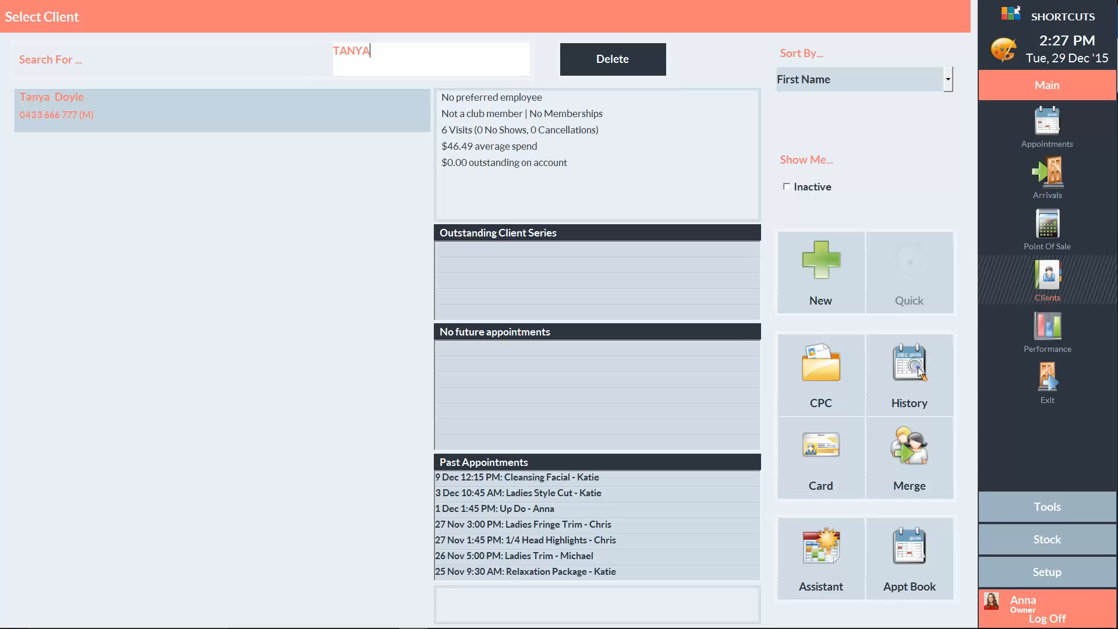
pyautogui.click(909, 366)
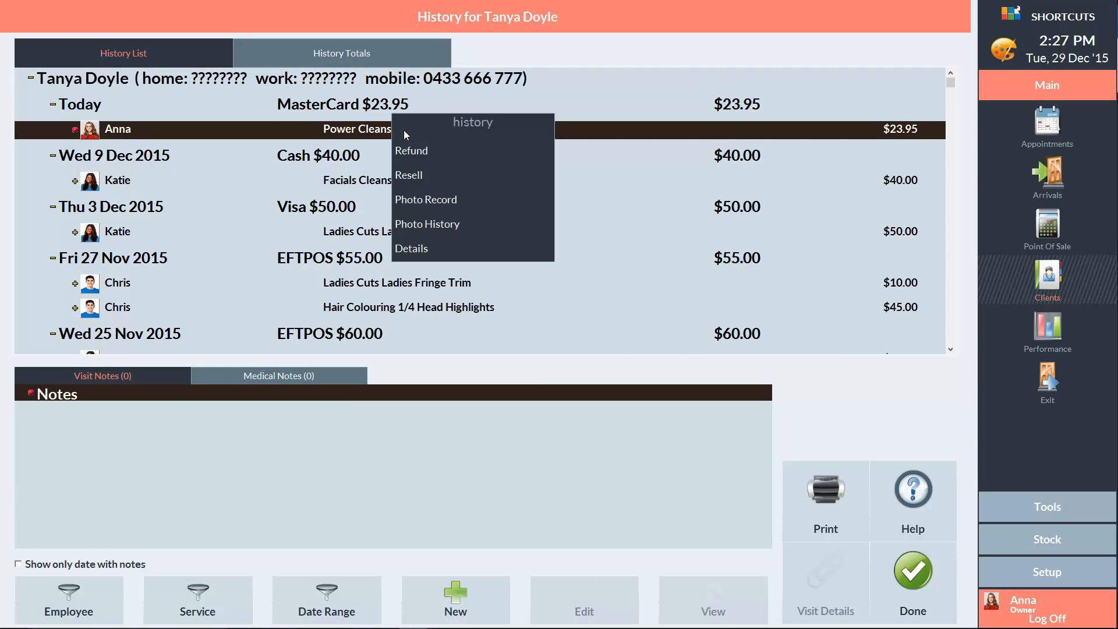
# - Refund today's Power Cleanse Shampoo 250ml line and confirm its transfer to Point of Sale
pyautogui.click(409, 175)
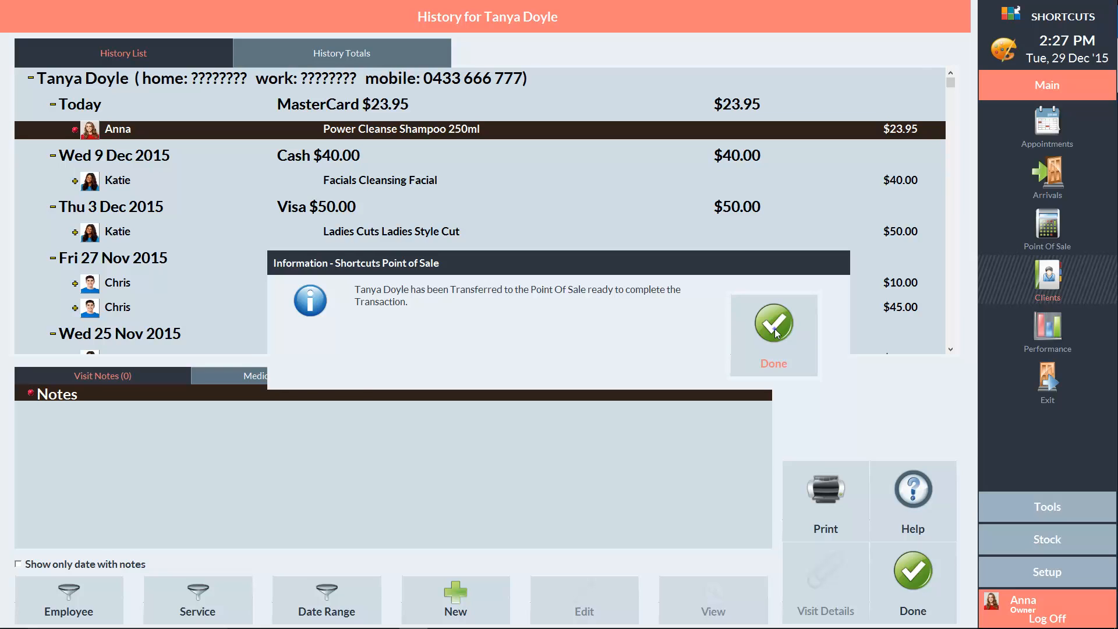
pyautogui.click(773, 322)
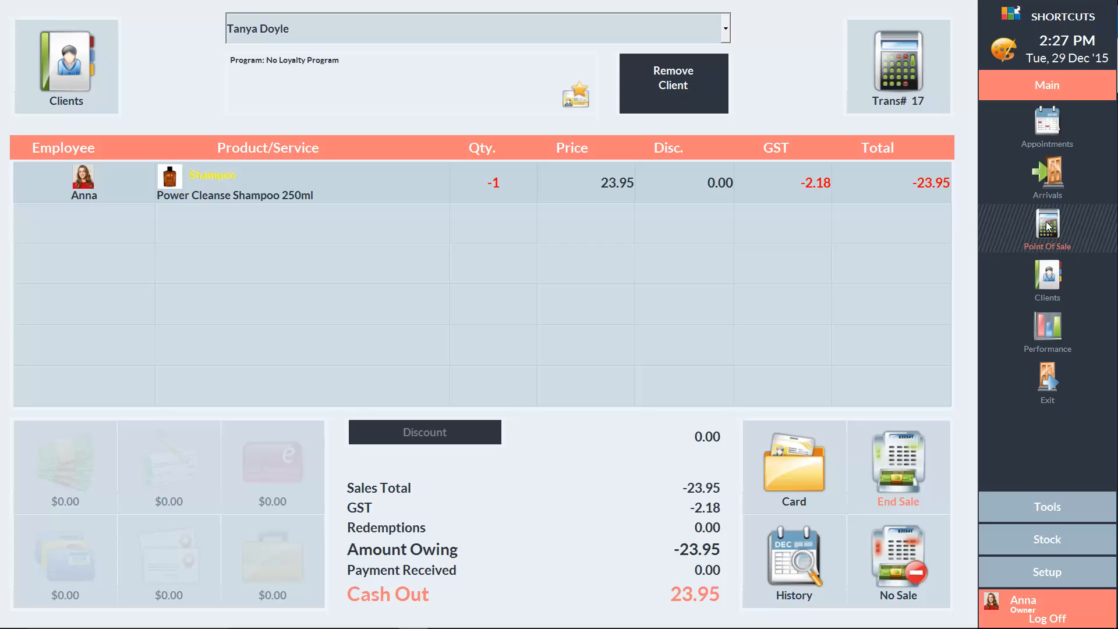
# - End the -$23.95 shampoo refund sale to bring up refund payment types
pyautogui.click(496, 182)
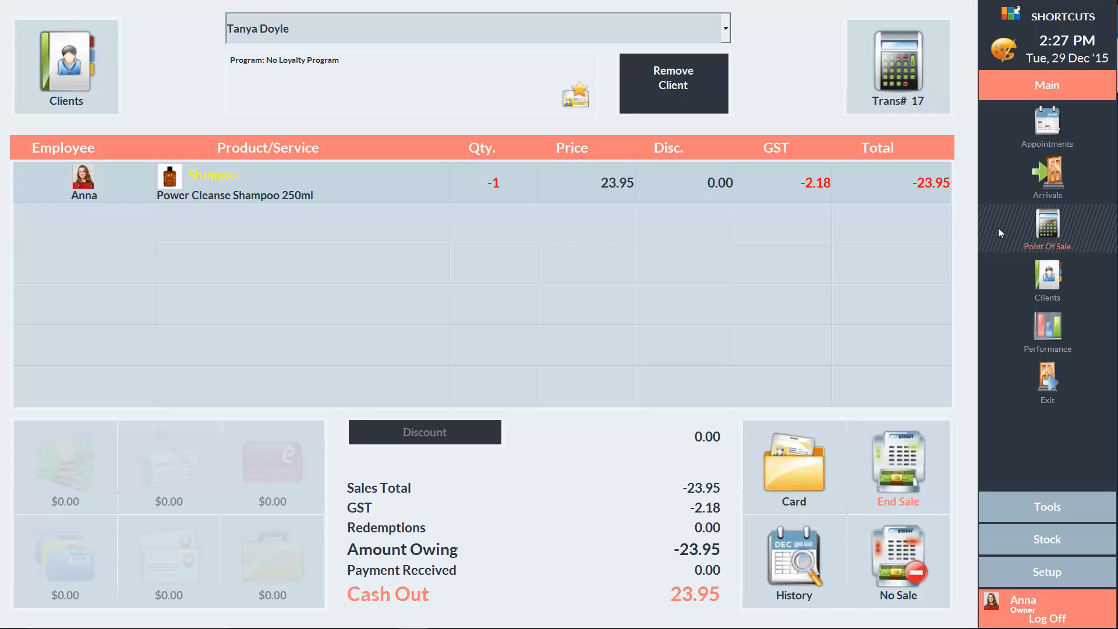
pyautogui.moveTo(896, 461)
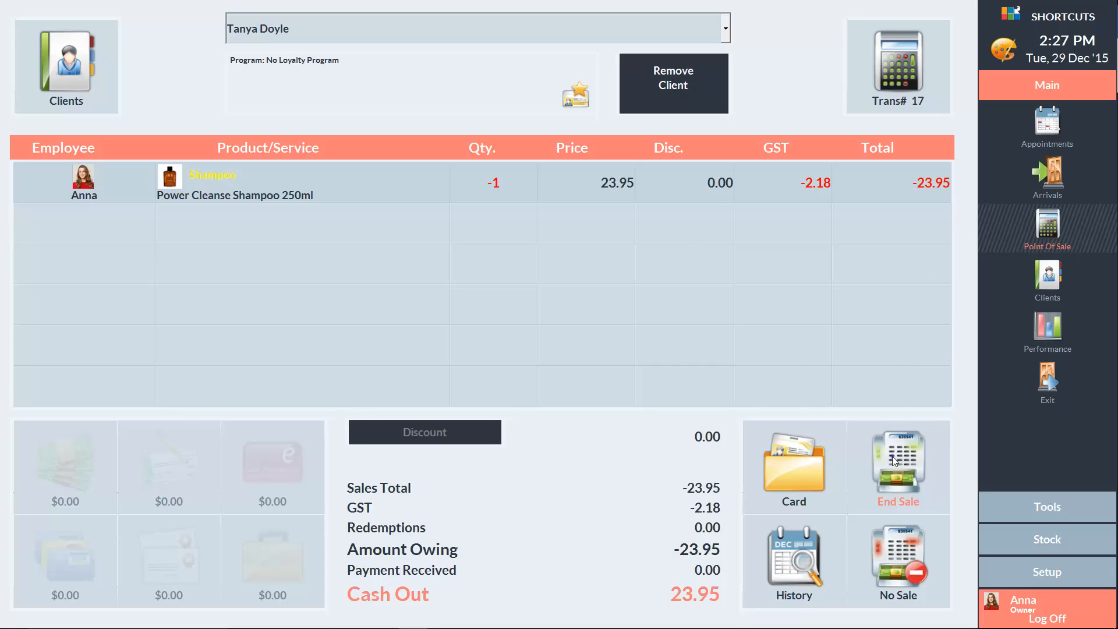
pyautogui.click(898, 464)
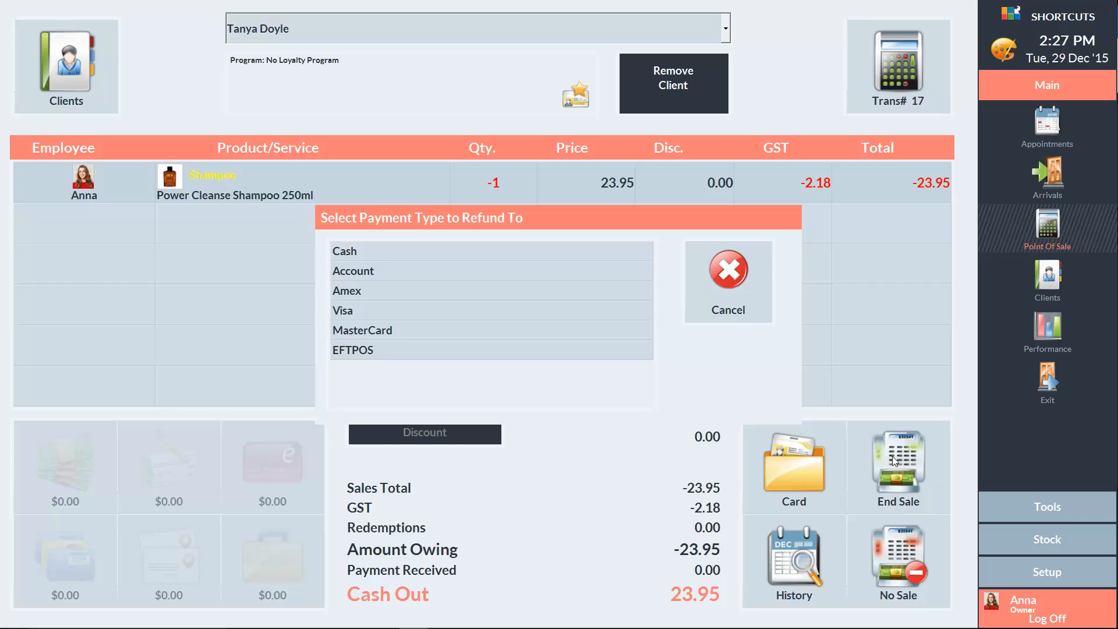
pyautogui.moveTo(436, 384)
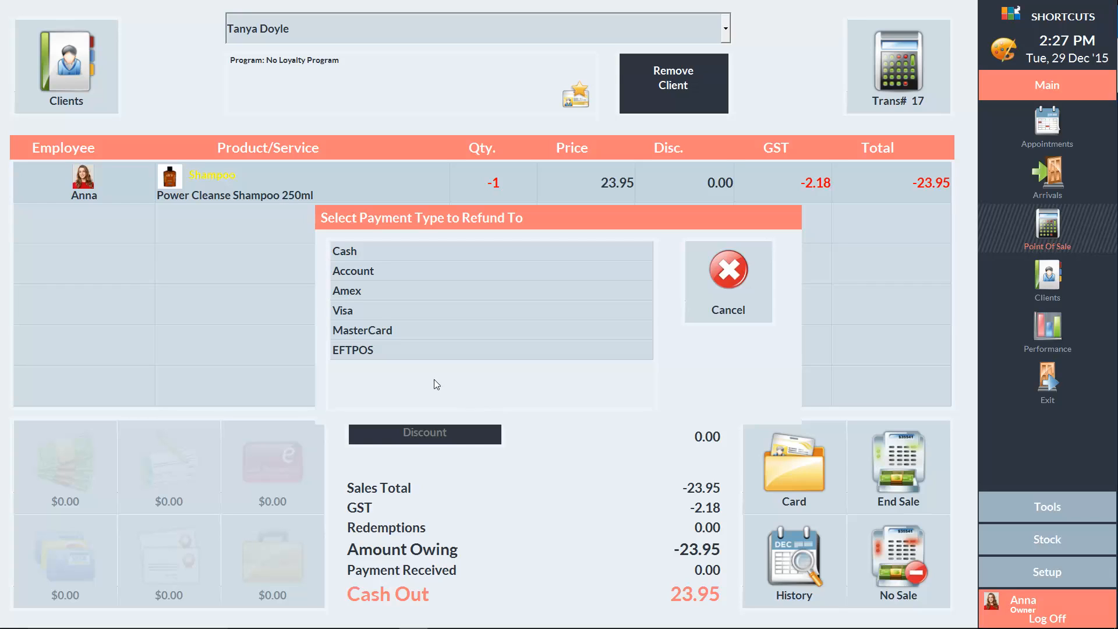
# - Refund $23.95 to account with reason Defective and action Return to Manufacturer
pyautogui.click(344, 251)
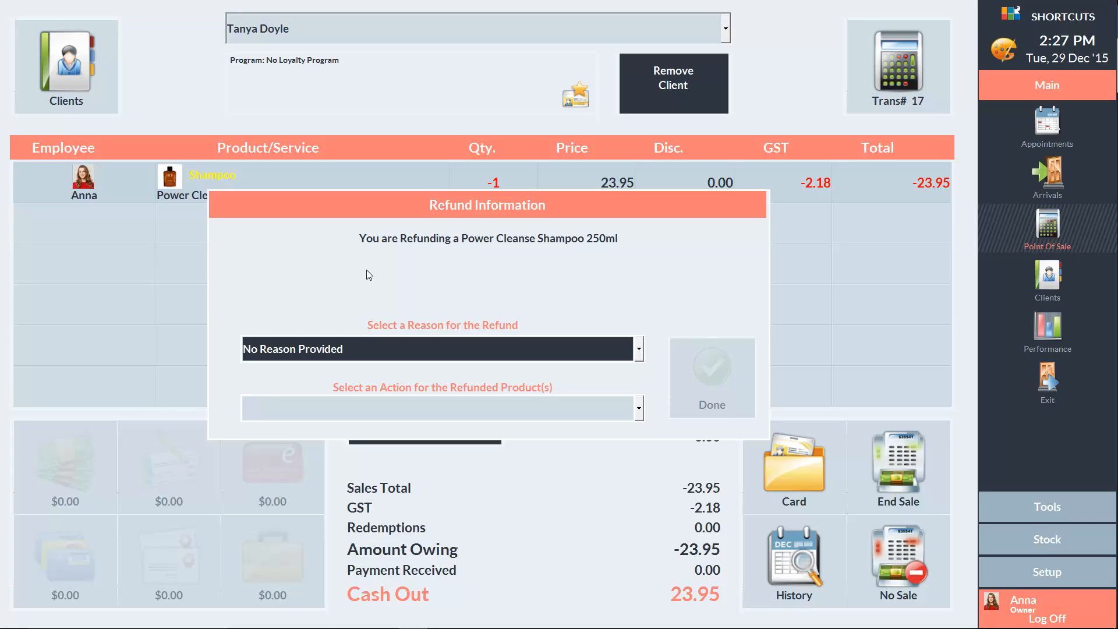
pyautogui.click(637, 349)
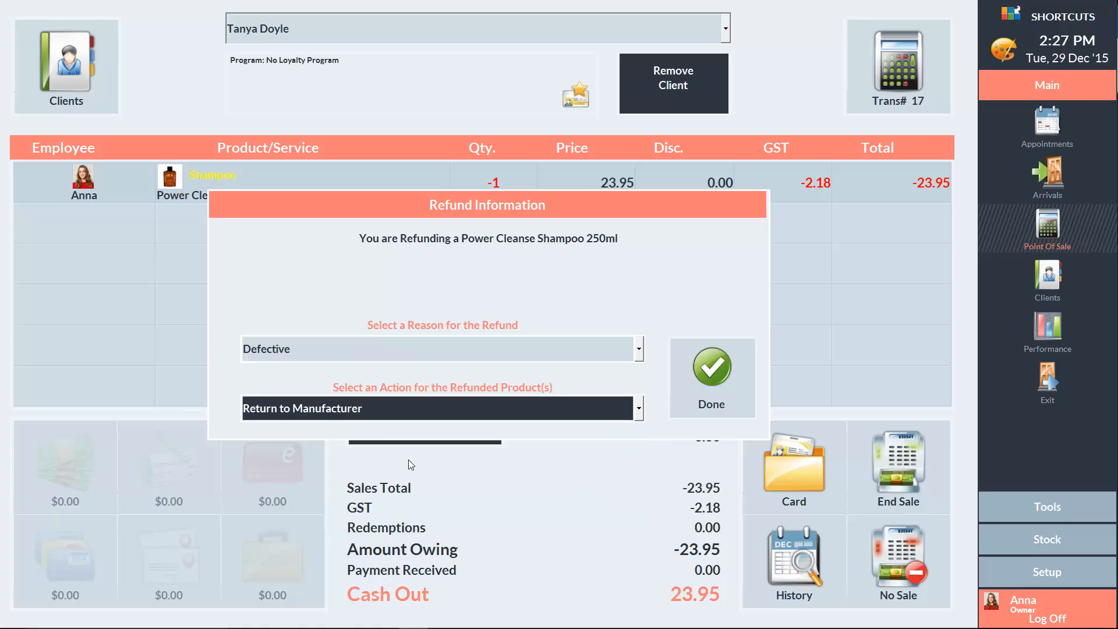
pyautogui.click(711, 366)
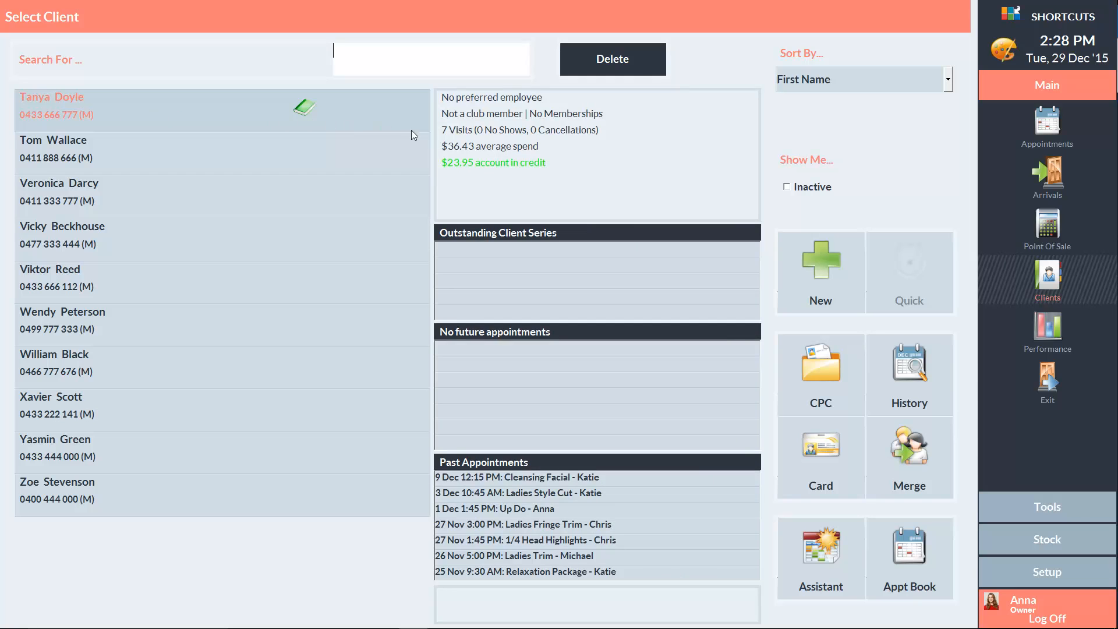
pyautogui.moveTo(482, 175)
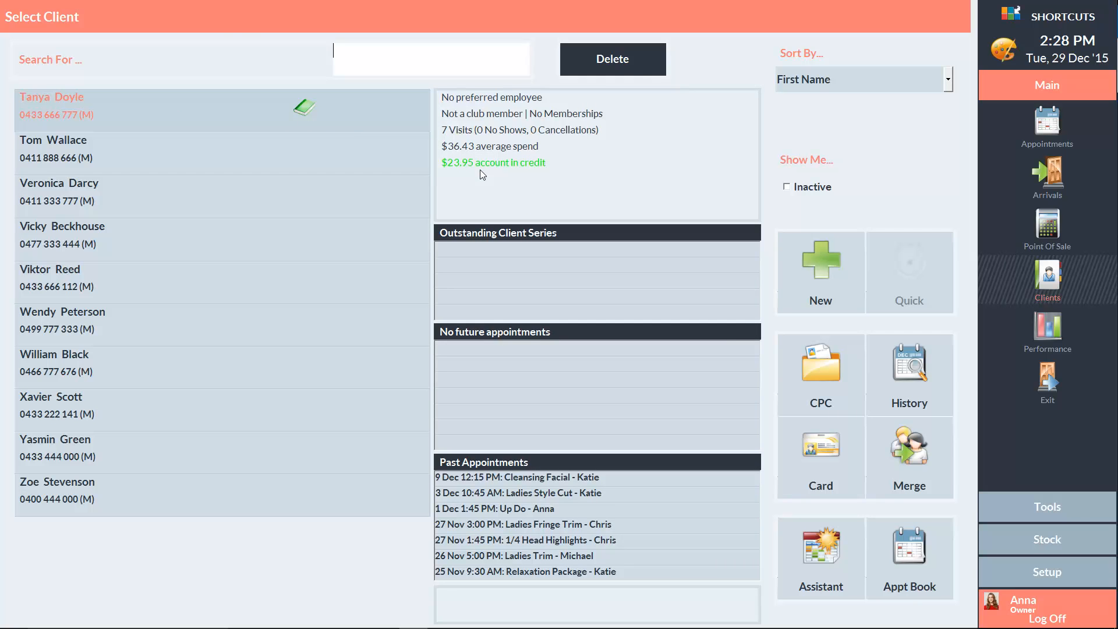
pyautogui.click(1047, 226)
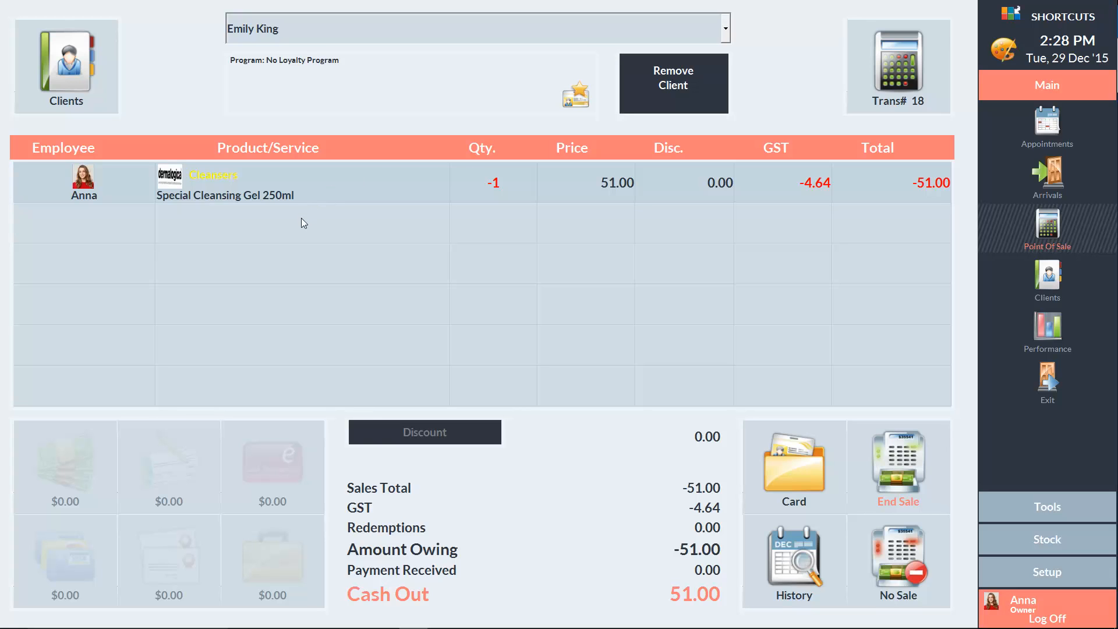
# - Add Skin Resurfacing Cleanser 150ml to the exchange and pay the $7.00 difference in cash
pyautogui.click(299, 223)
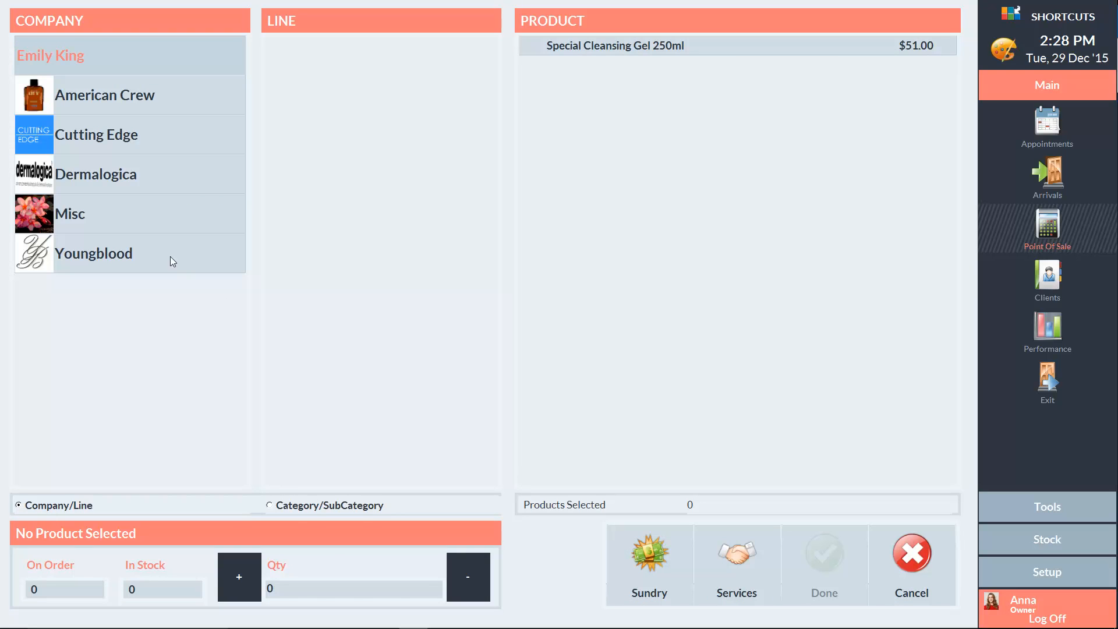
pyautogui.click(96, 174)
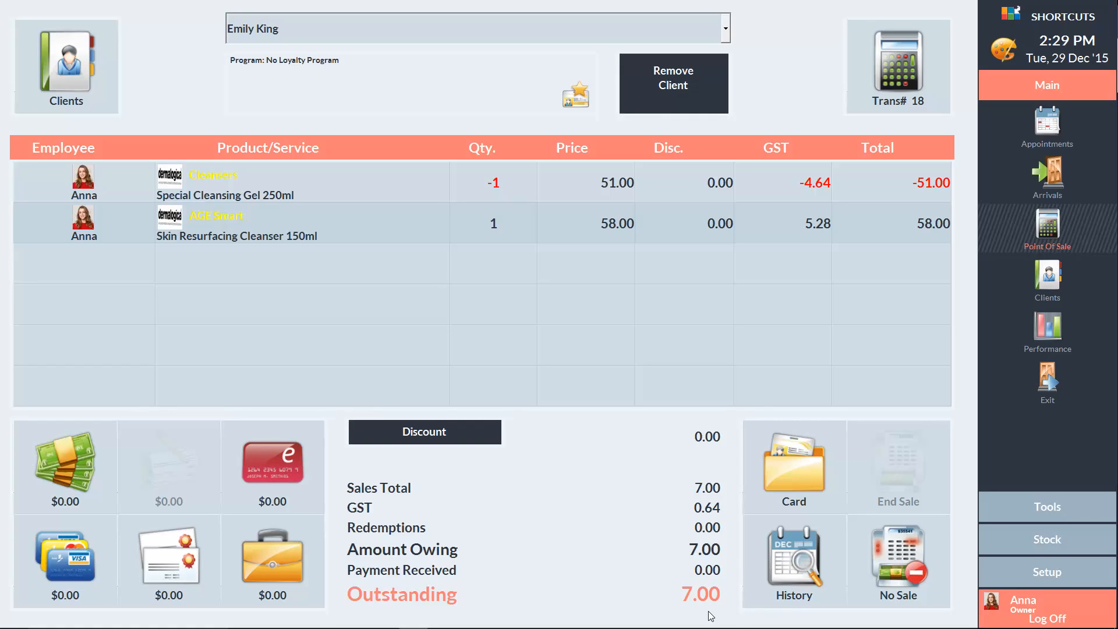
pyautogui.moveTo(682, 615)
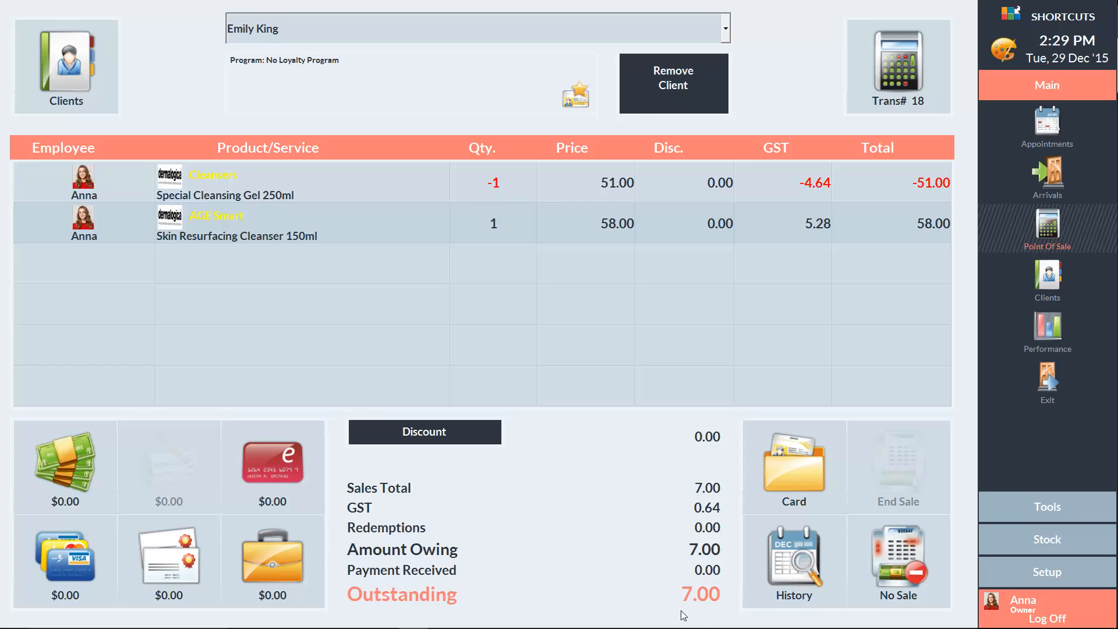
pyautogui.moveTo(57, 470)
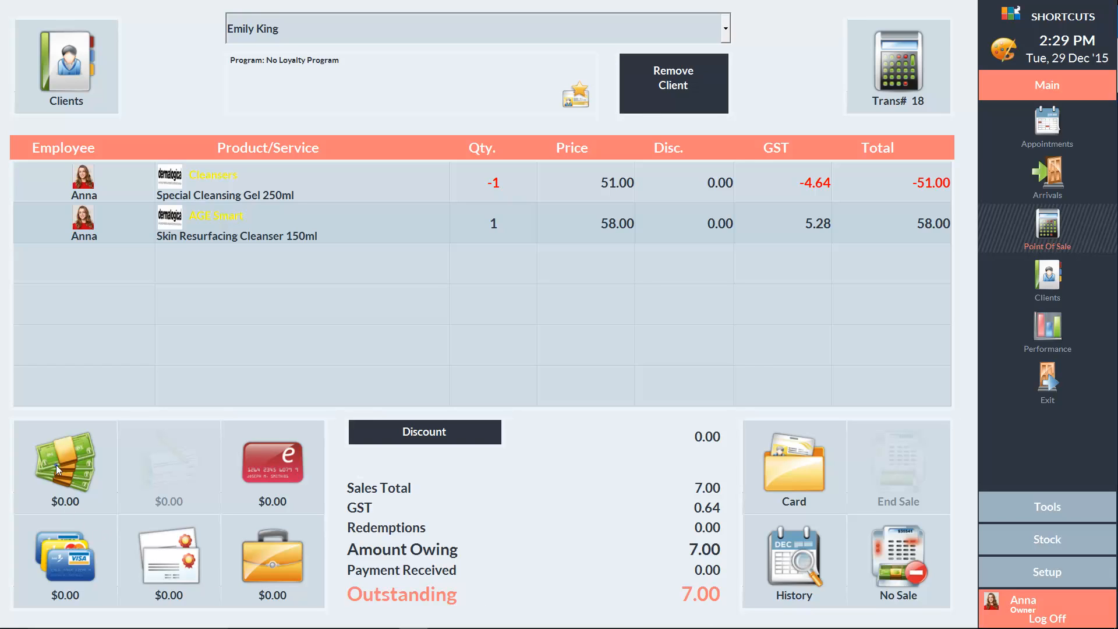
pyautogui.click(64, 464)
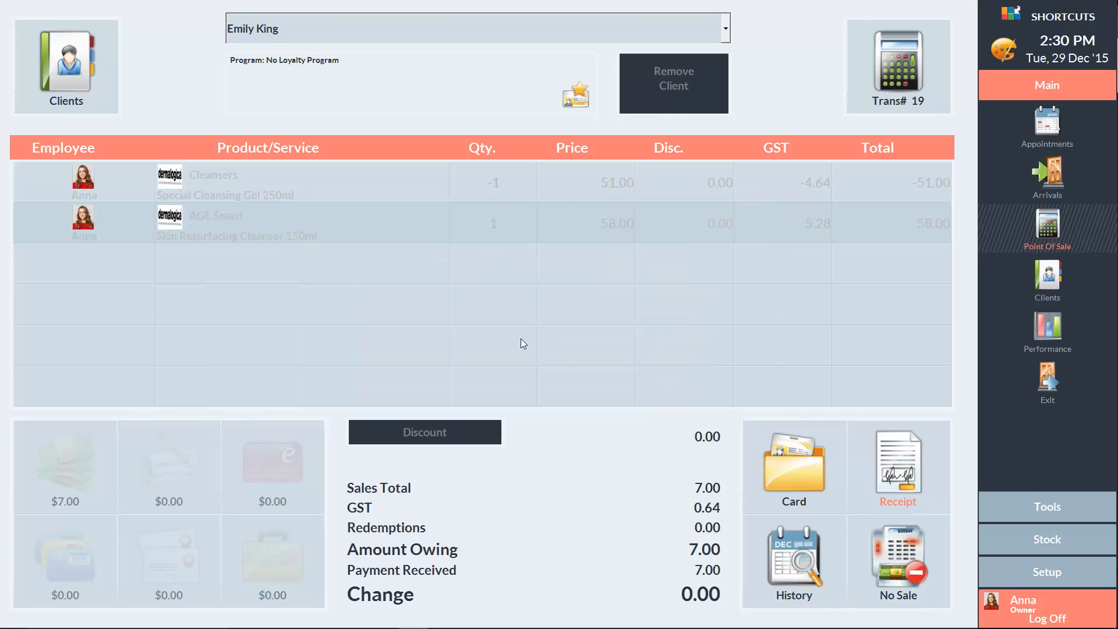
# - Start a #Walkin sale and add Classic Body Wash 450ml at $29.95
pyautogui.click(724, 29)
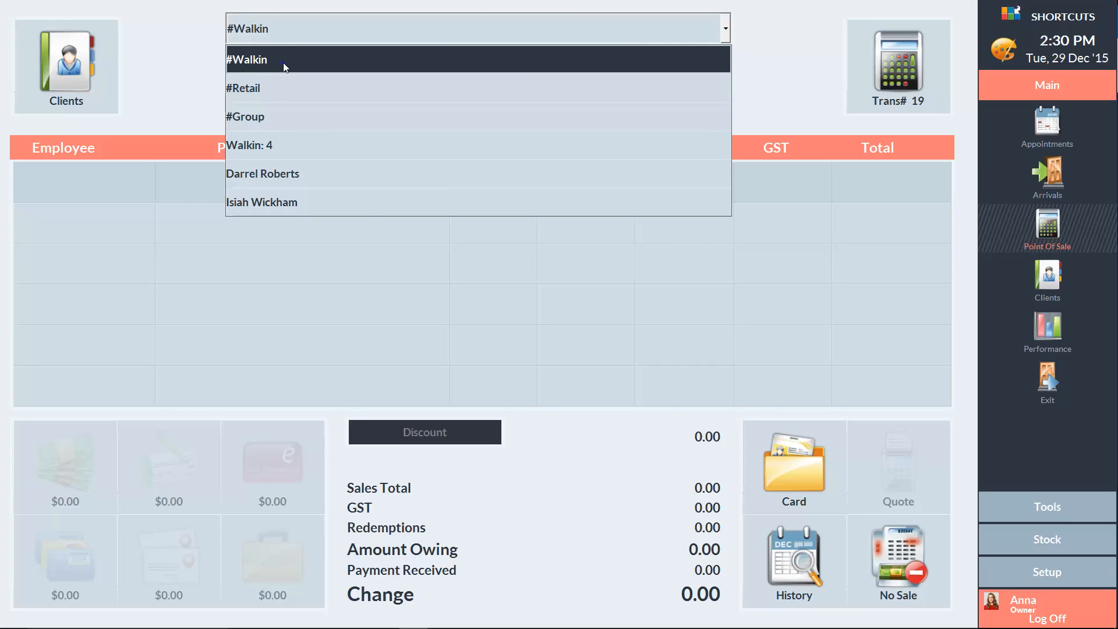
pyautogui.click(249, 145)
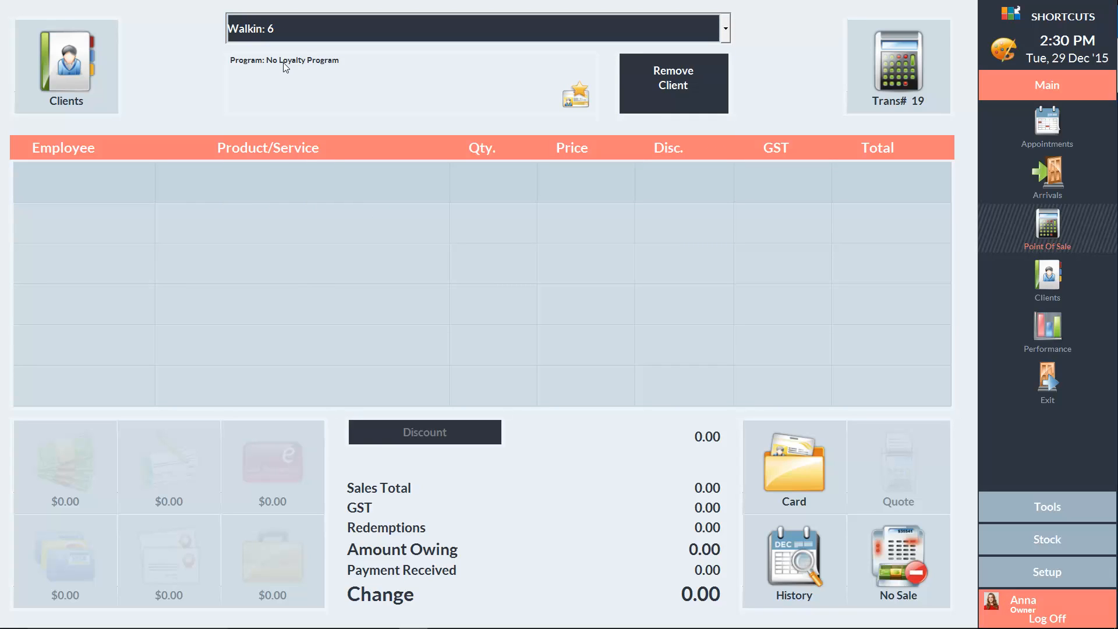
pyautogui.moveTo(263, 95)
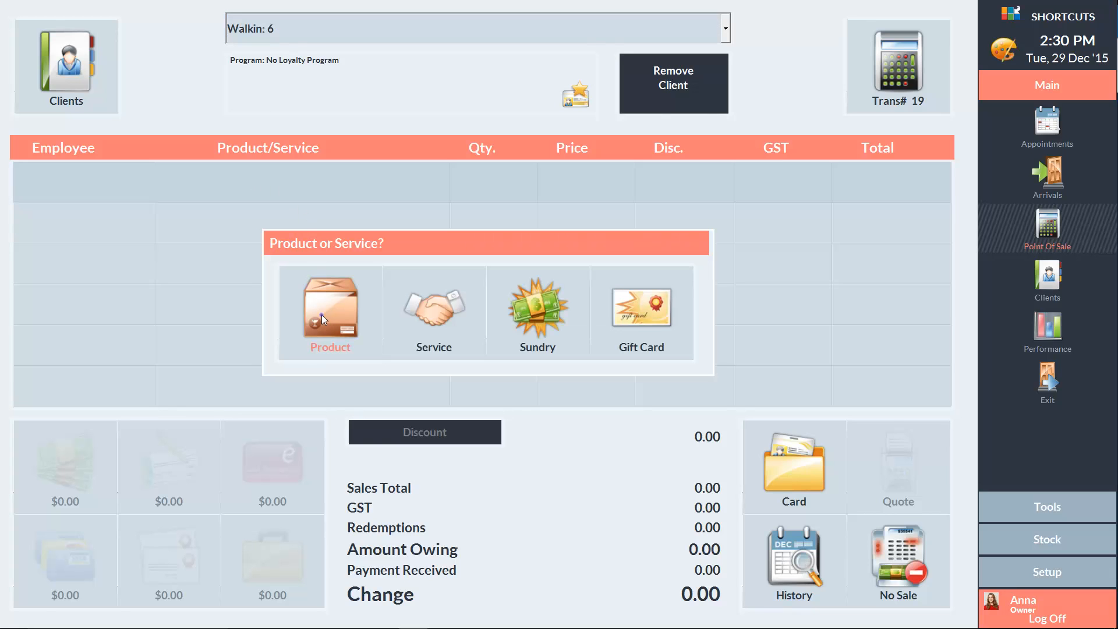
pyautogui.click(330, 309)
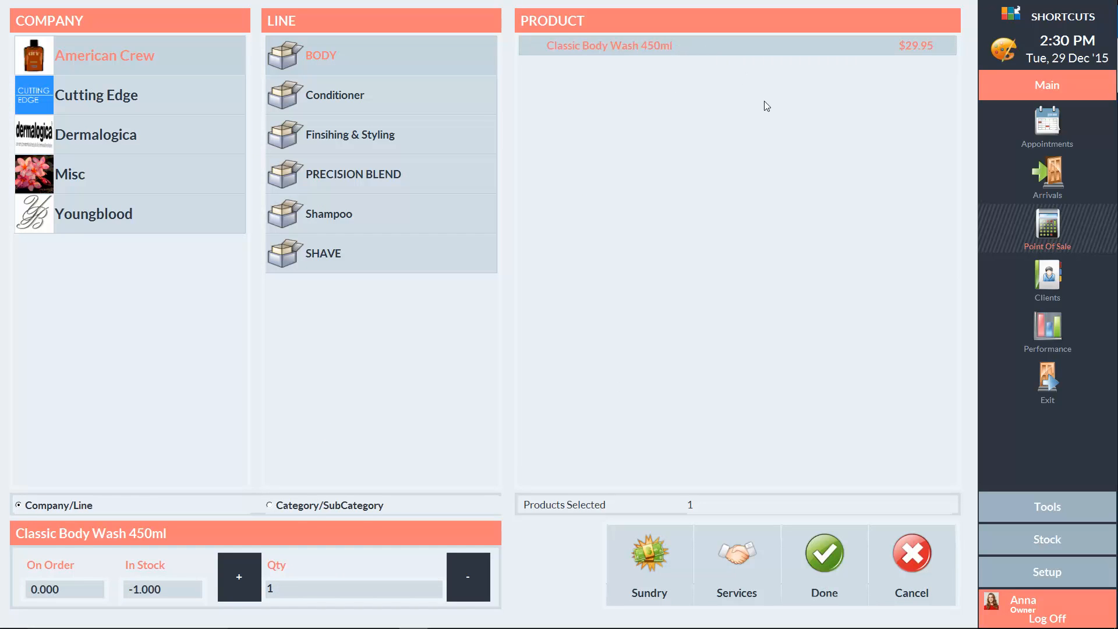
pyautogui.click(824, 564)
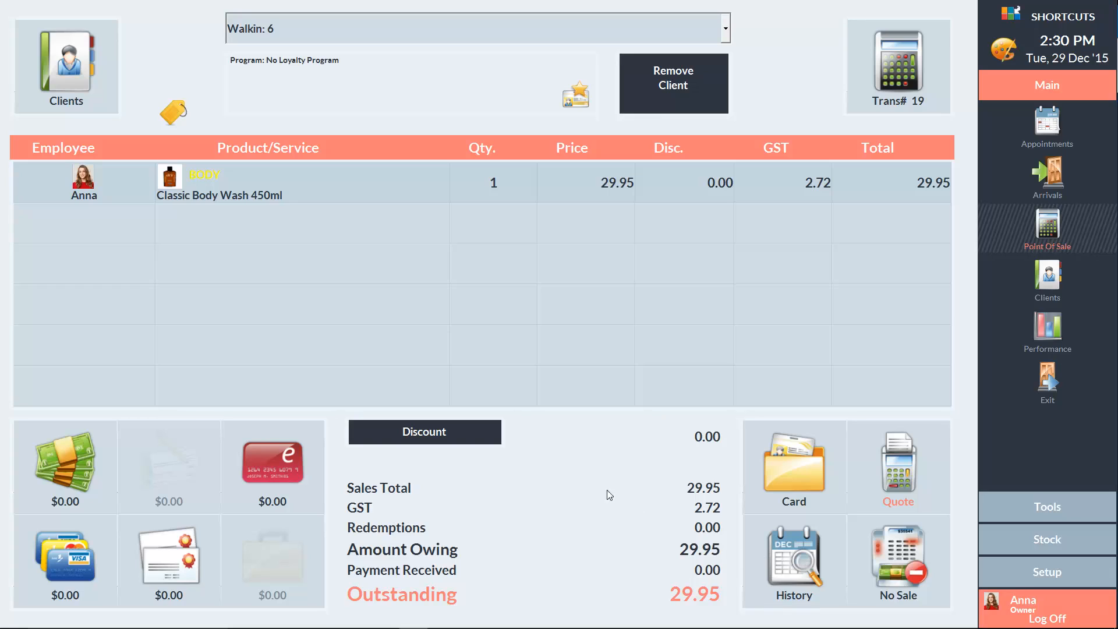
# - Set the body wash quantity to -1 (-$29.95) and end the sale
pyautogui.click(493, 182)
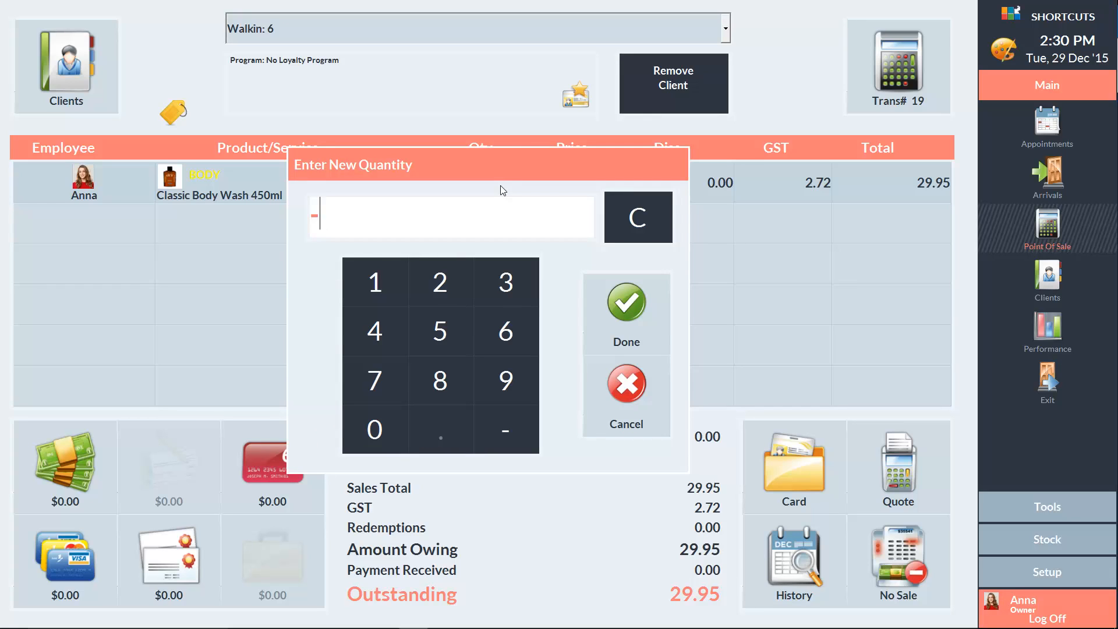
pyautogui.click(625, 314)
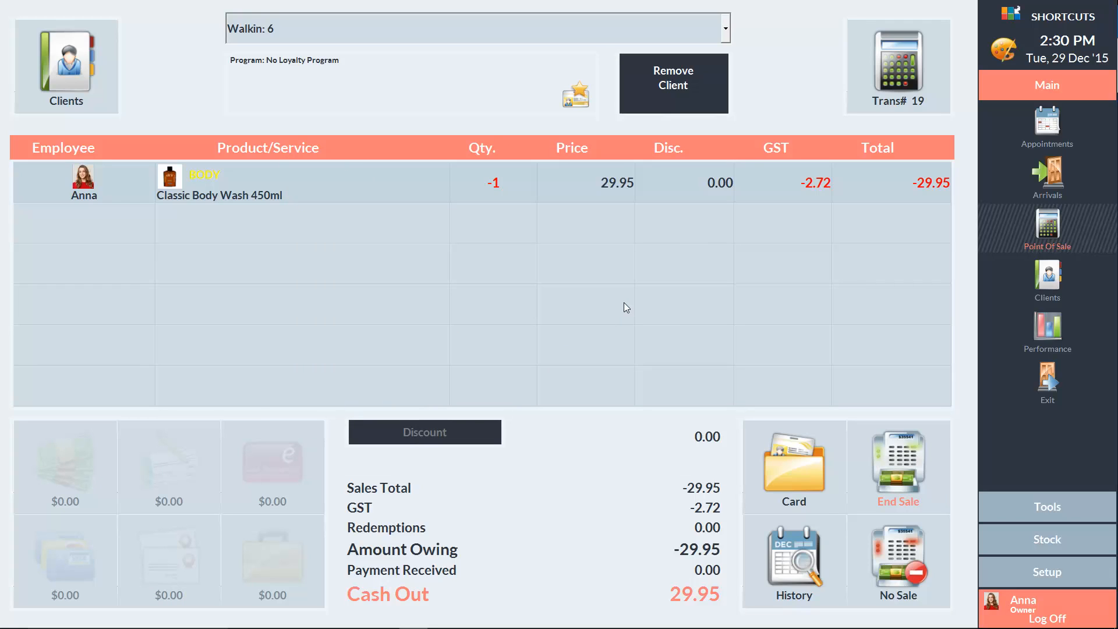
pyautogui.moveTo(865, 371)
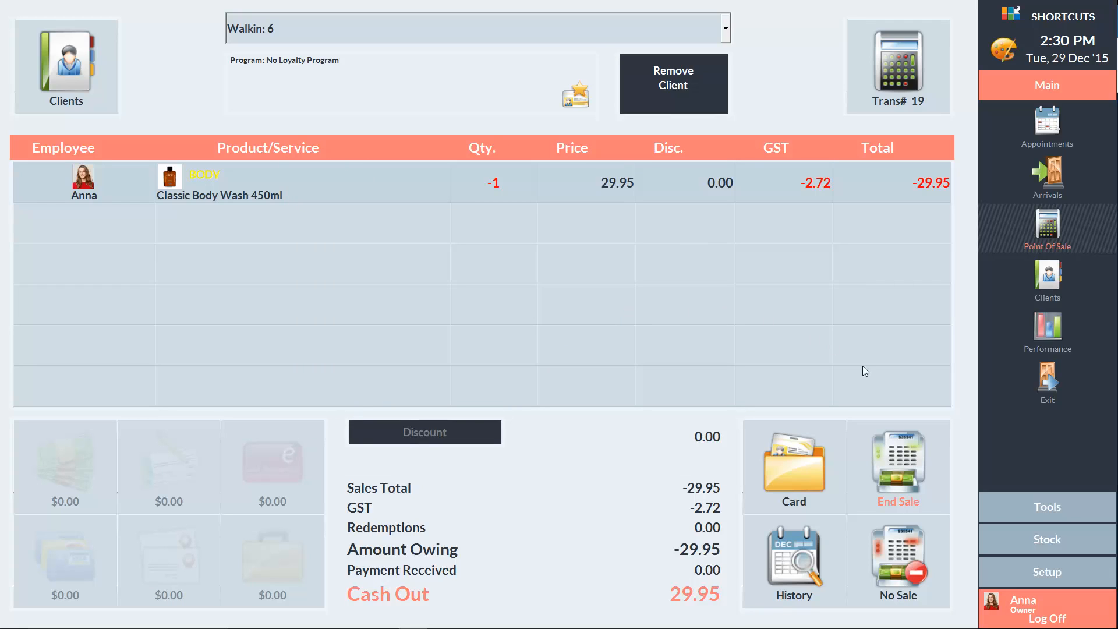
pyautogui.click(898, 467)
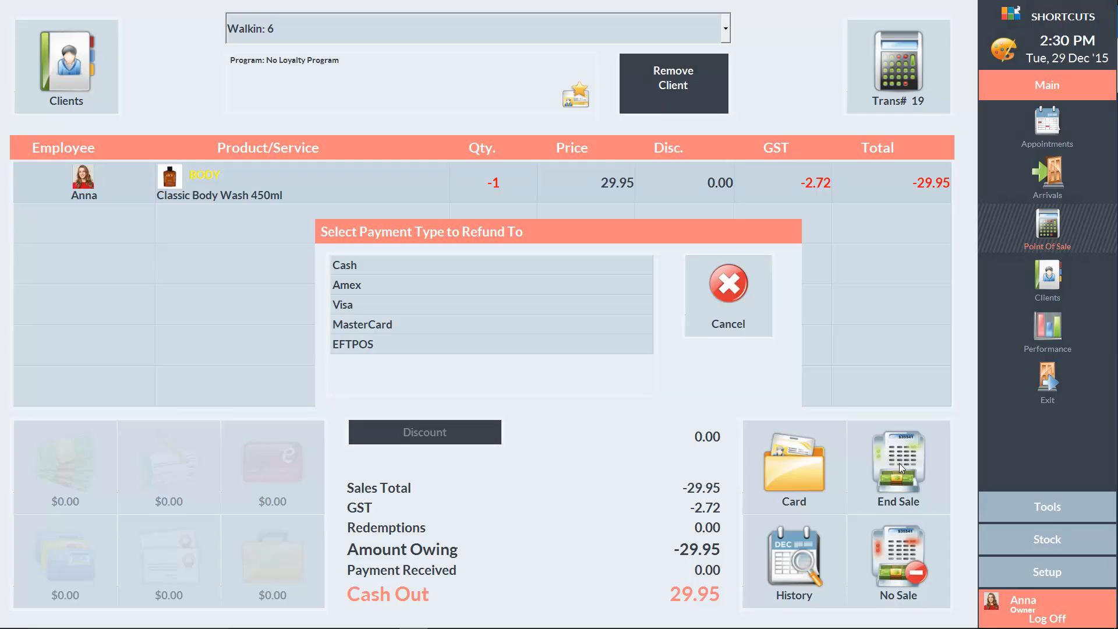